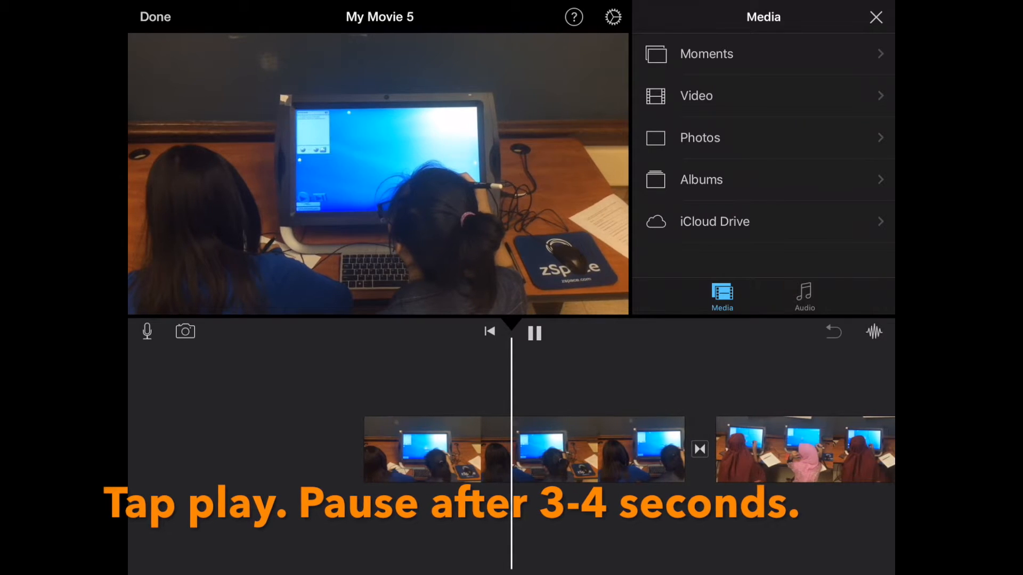
# Pause playback a few seconds into My Movie 5, ready to split the first clip
pyautogui.click(533, 334)
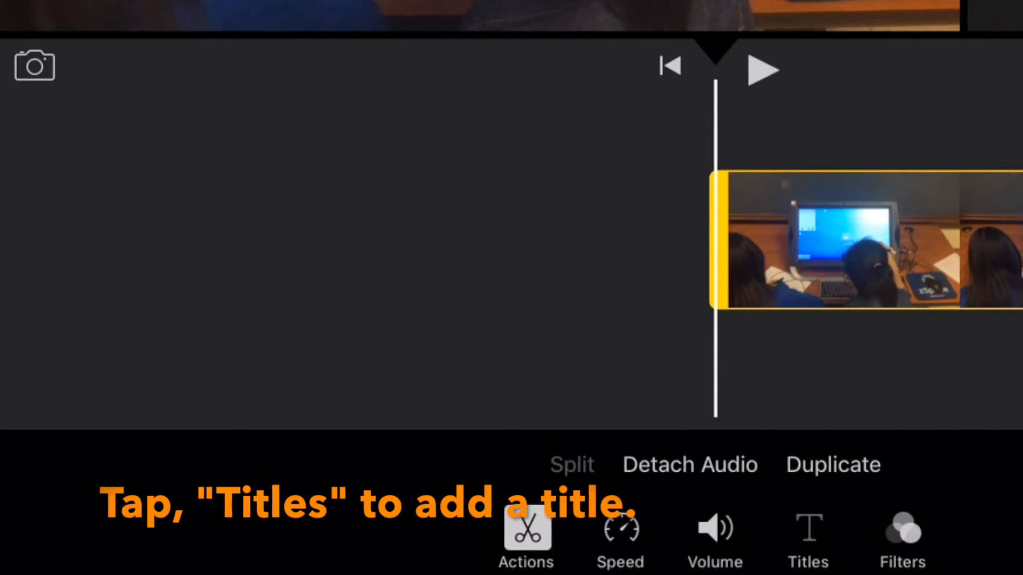
# Apply the Expand title style with Center placement to the 3.5-second opening clip and begin editing its text
pyautogui.click(807, 532)
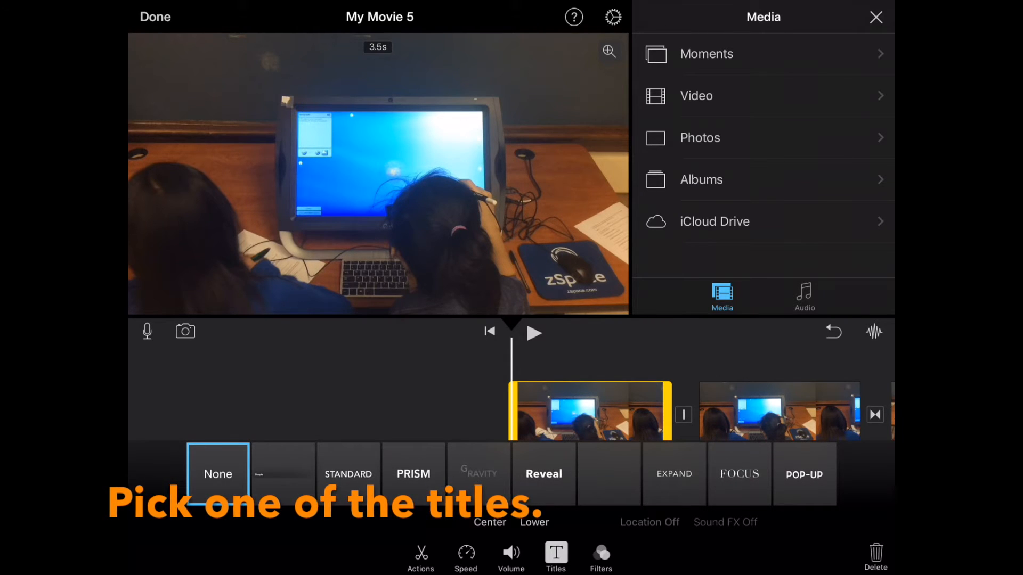
pyautogui.click(674, 473)
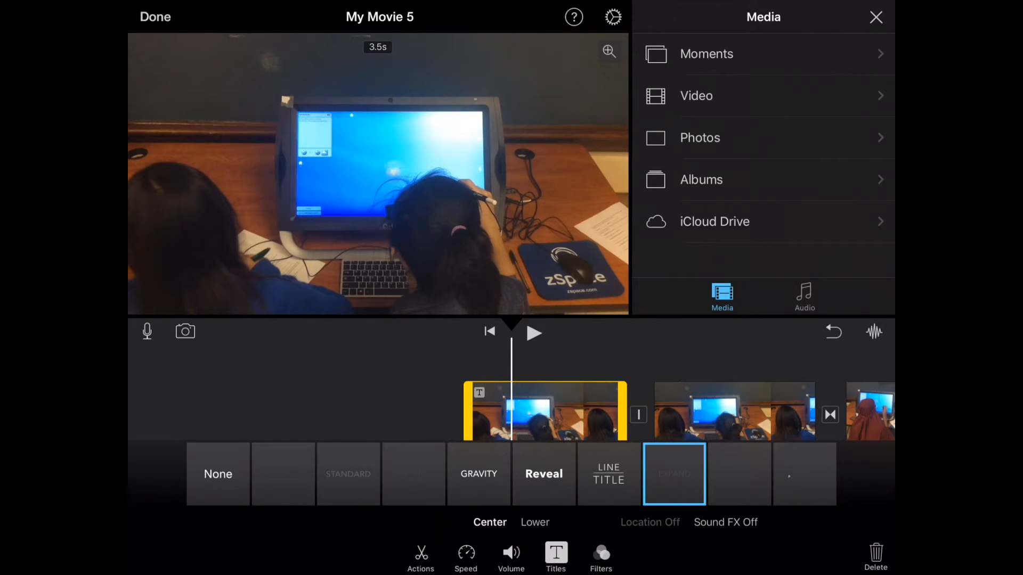
pyautogui.click(673, 473)
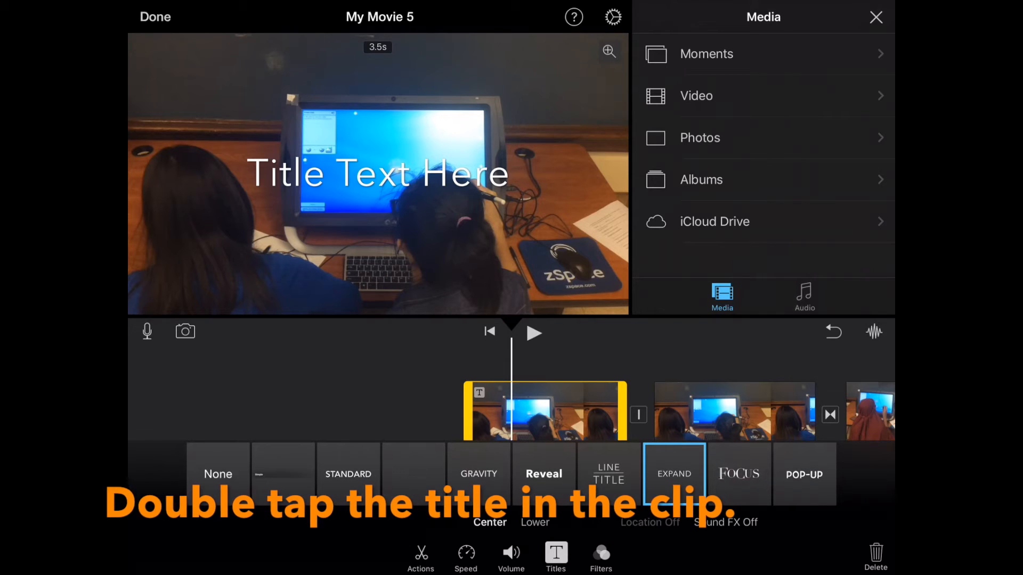
pyautogui.doubleClick(380, 173)
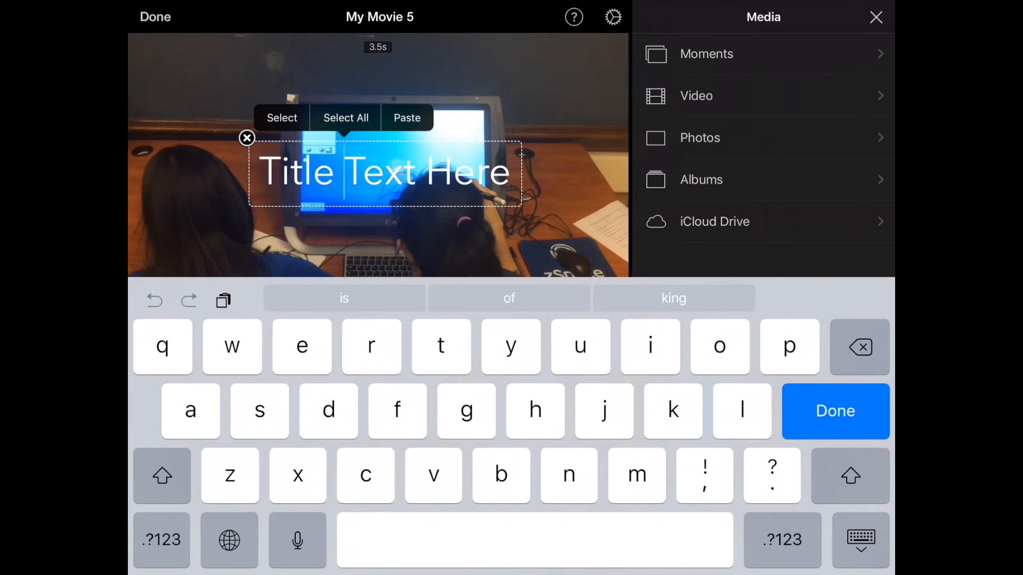
# Replace the placeholder so the opening clip's title reads 'Great Title' and finish editing
pyautogui.press('backspace')
pyautogui.write('Great')
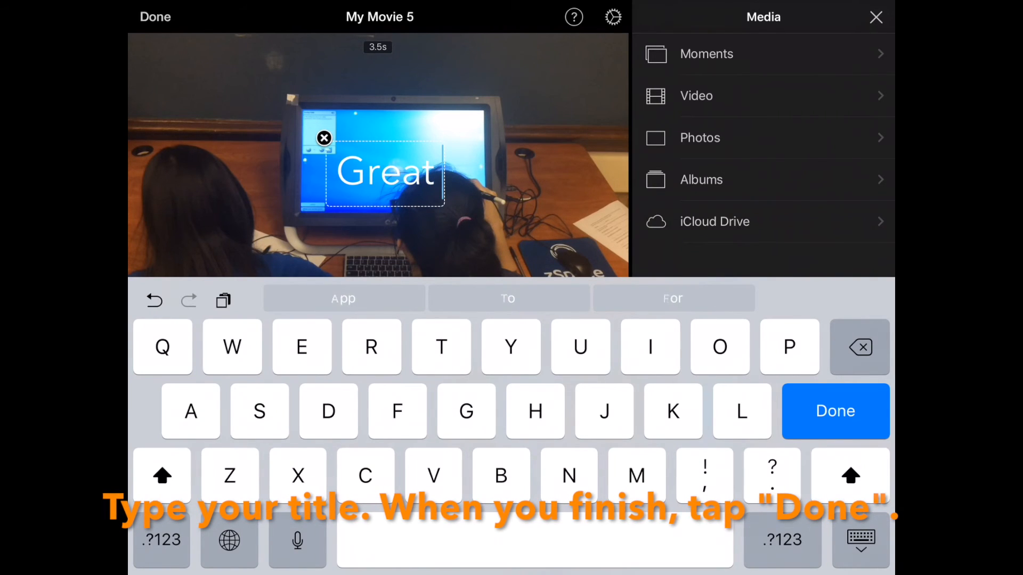
pyautogui.write('Title')
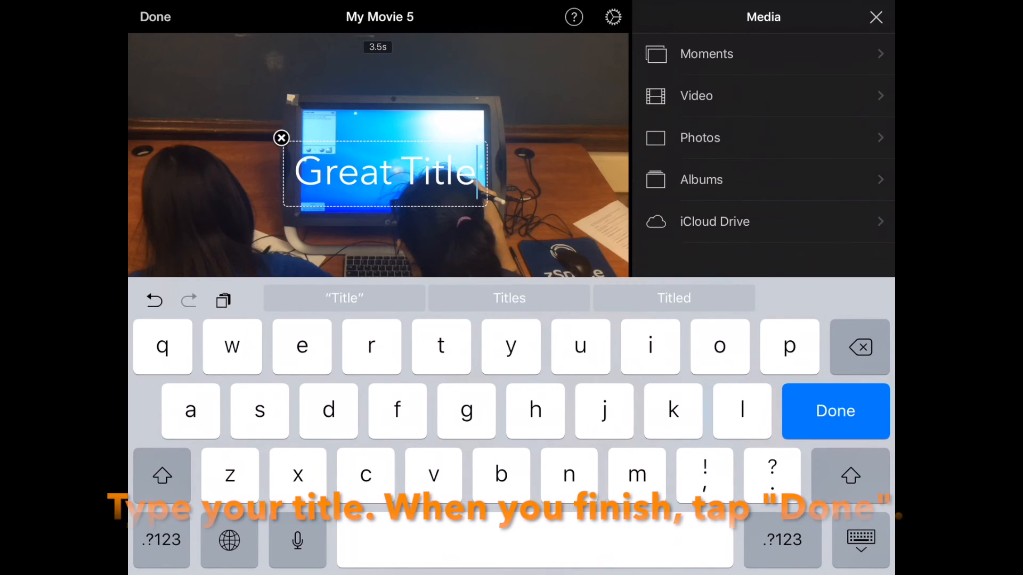
pyautogui.click(835, 411)
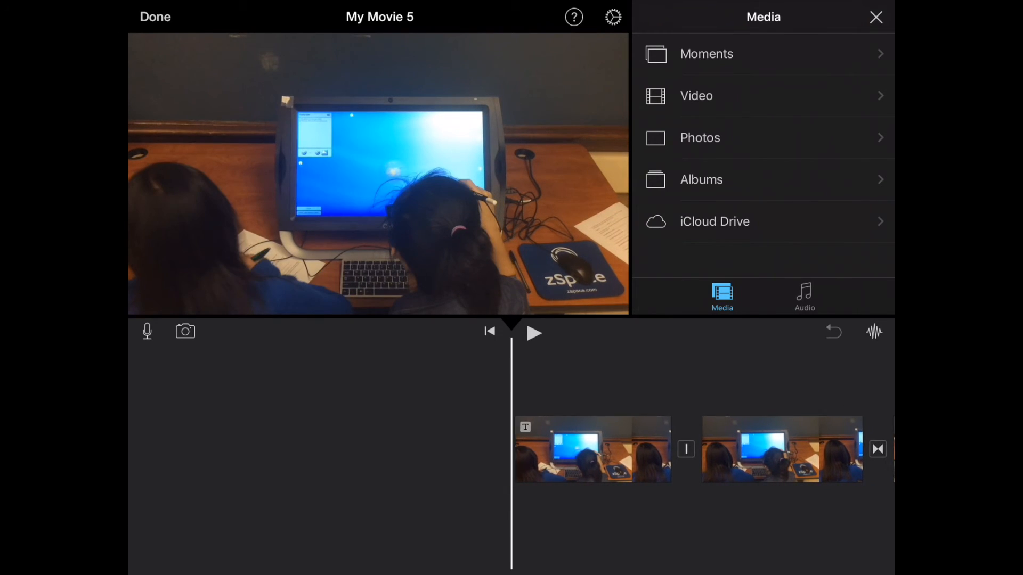
# Preview the titled opening, stop playback, and return to the My Movie 5 project page
pyautogui.click(532, 332)
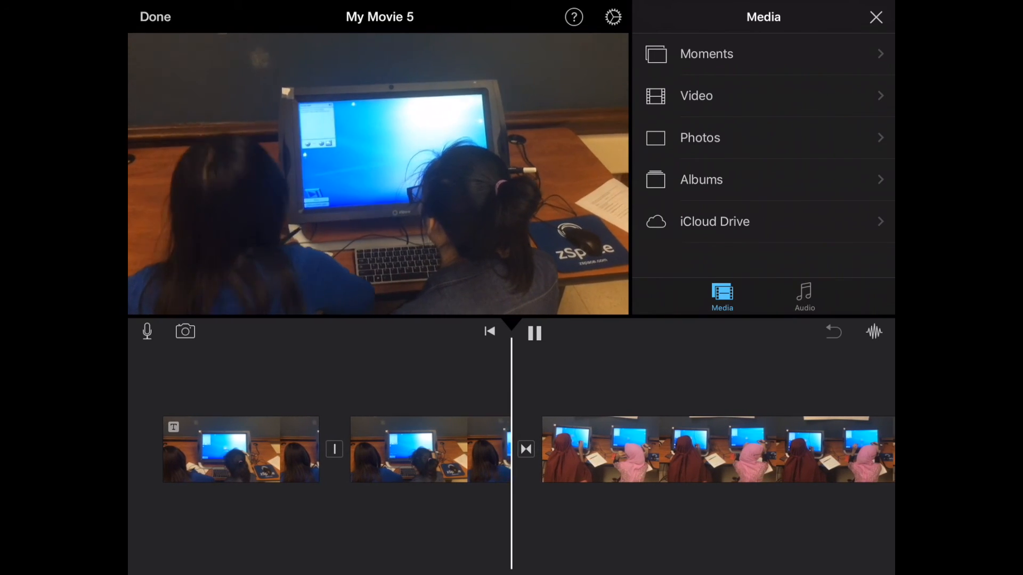
pyautogui.click(535, 332)
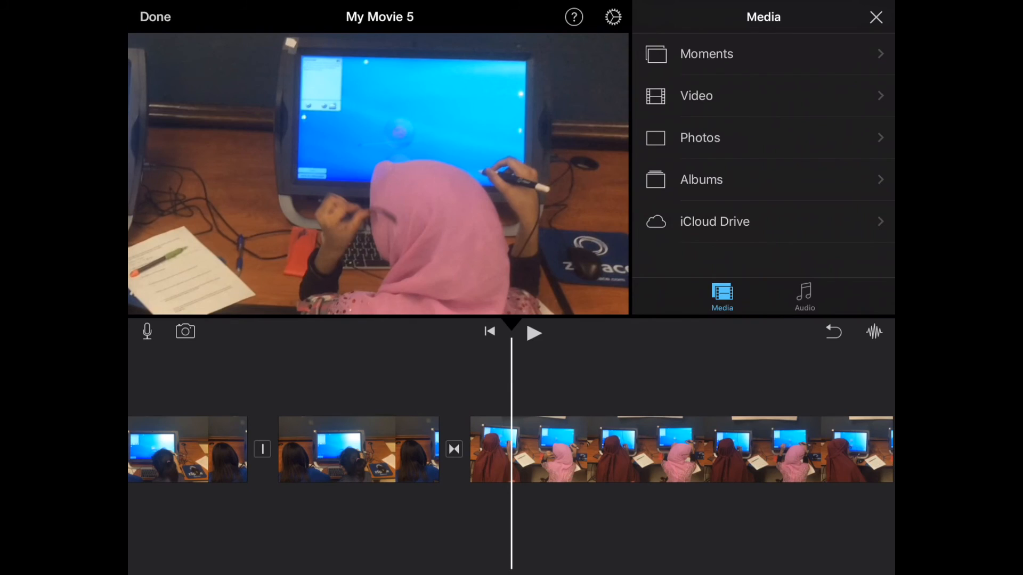
pyautogui.click(153, 17)
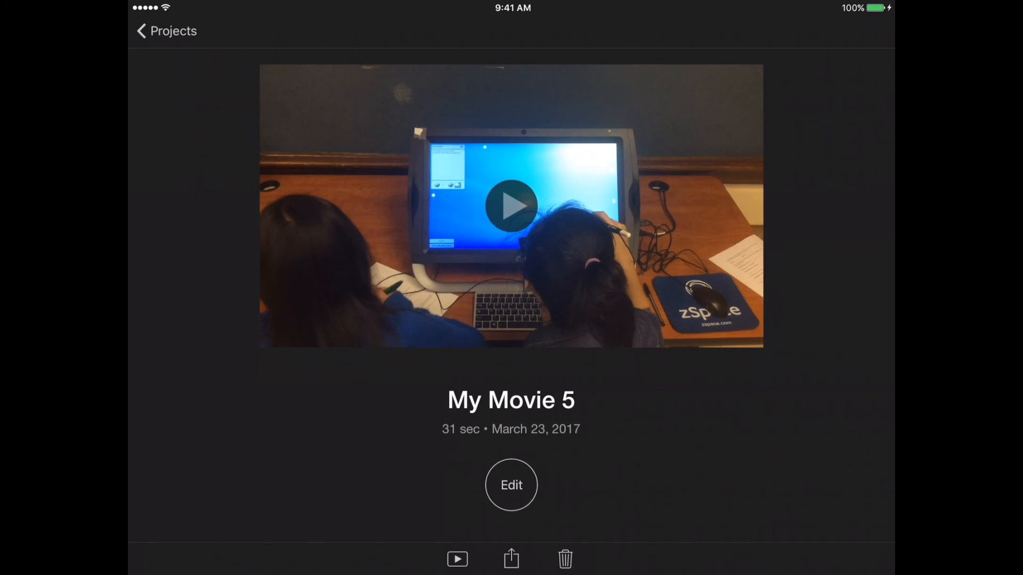